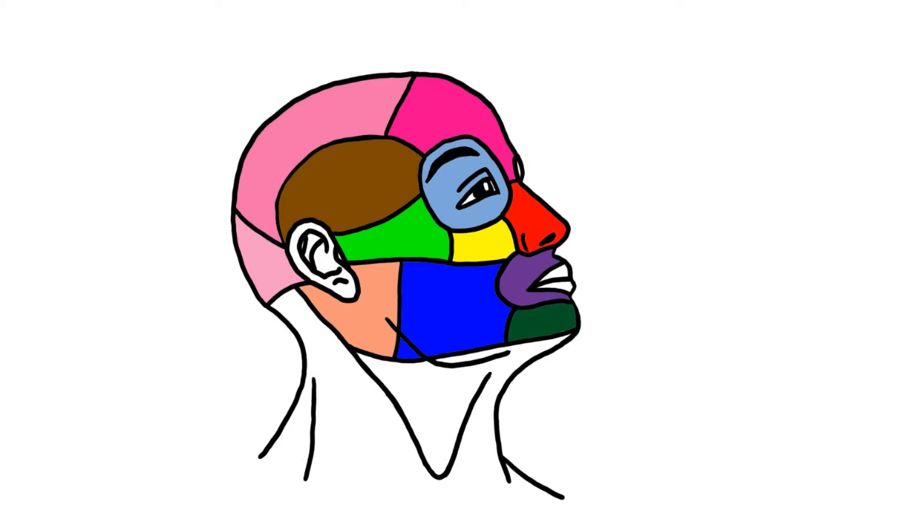
- Draw short maroon fading strokes beside the head, toward the chin and at the back of the neck
{"action": "left_click_drag", "start_coordinate": [89, 229], "coordinate": [220, 250]}
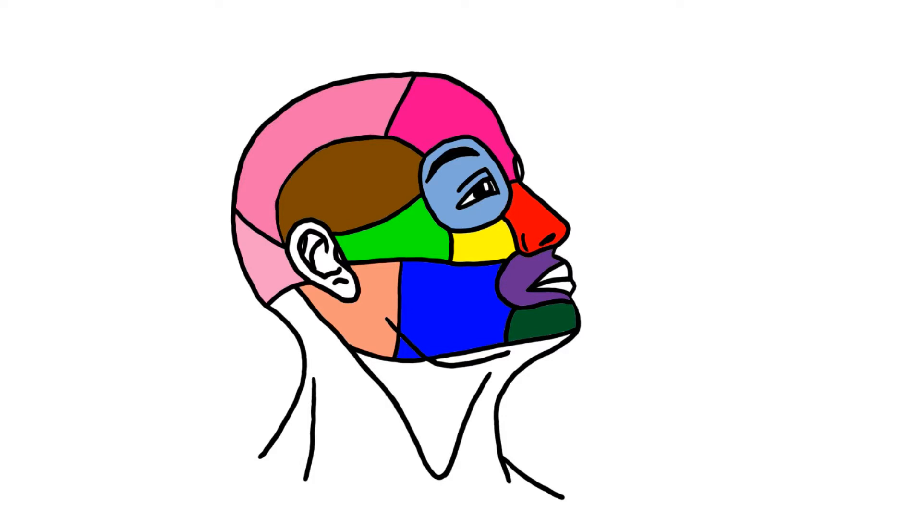
{"action": "left_click_drag", "start_coordinate": [185, 149], "coordinate": [299, 166]}
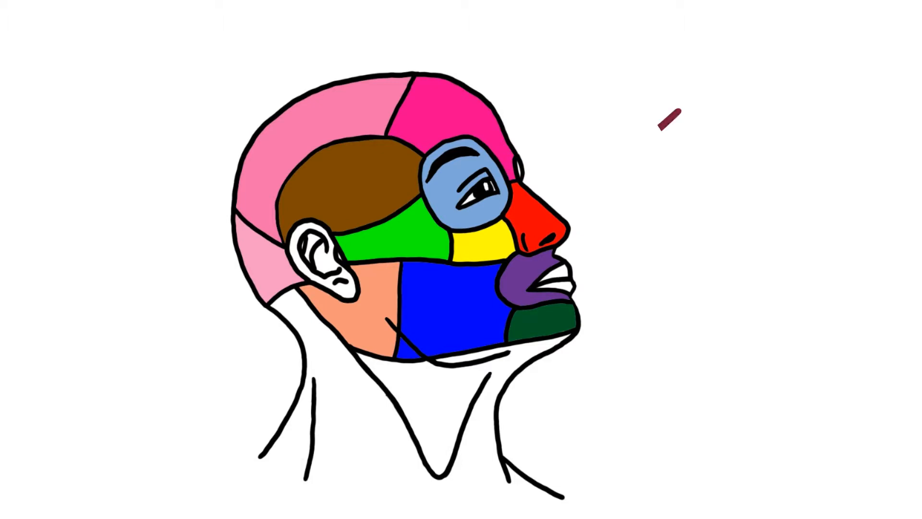
{"action": "left_click_drag", "start_coordinate": [676, 114], "coordinate": [565, 194]}
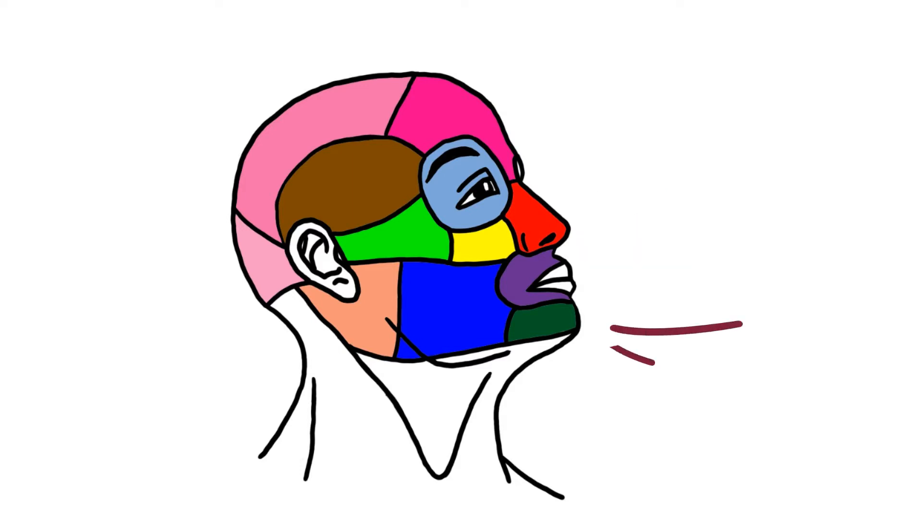
{"action": "left_click", "coordinate": [676, 338]}
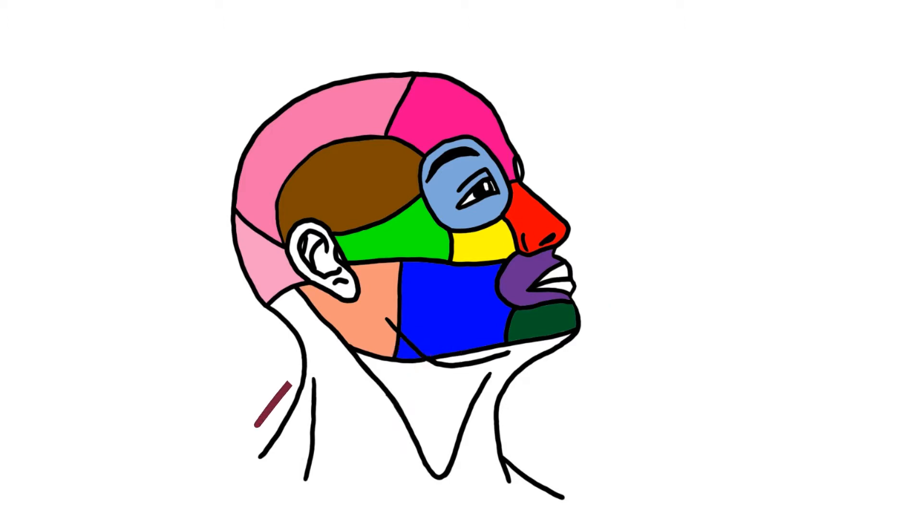
{"action": "left_click_drag", "start_coordinate": [261, 418], "coordinate": [352, 327]}
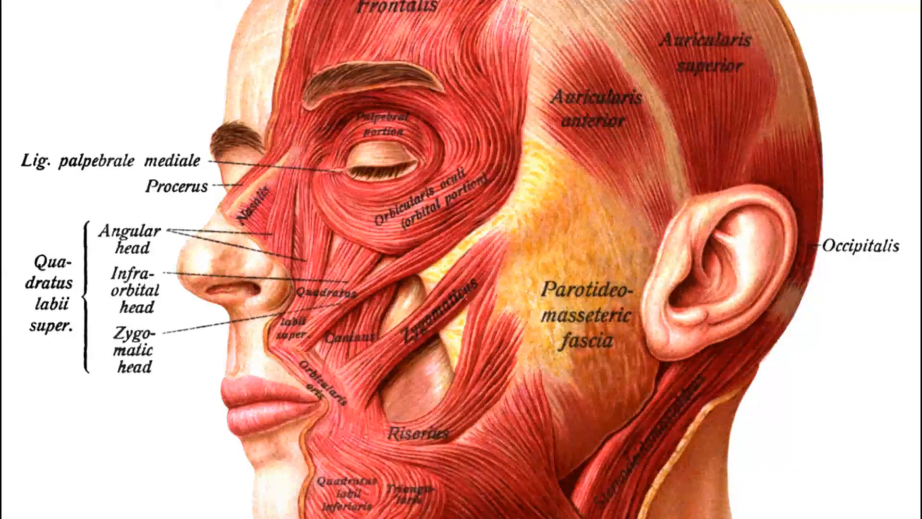
- Draw a yellow curved stroke from beside the nose up over the inner eye, around the orbicularis oculi
{"action": "left_click_drag", "start_coordinate": [302, 235], "coordinate": [435, 129]}
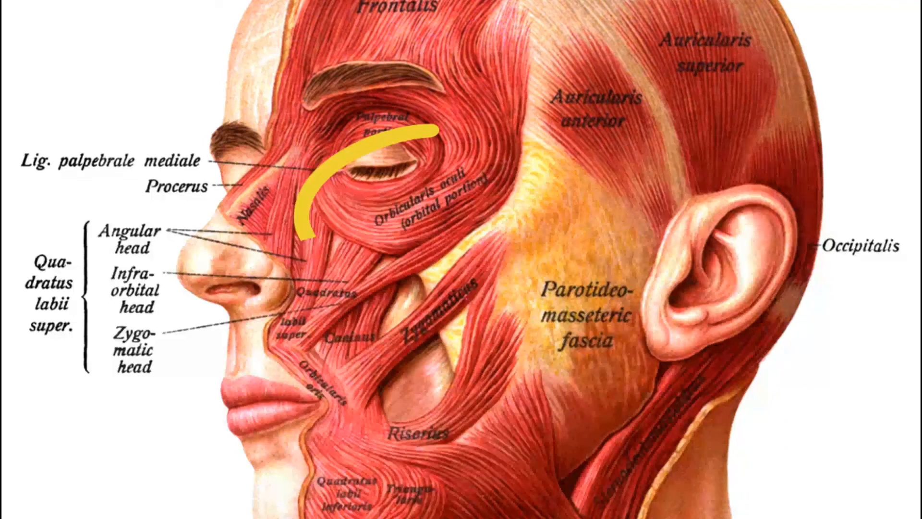